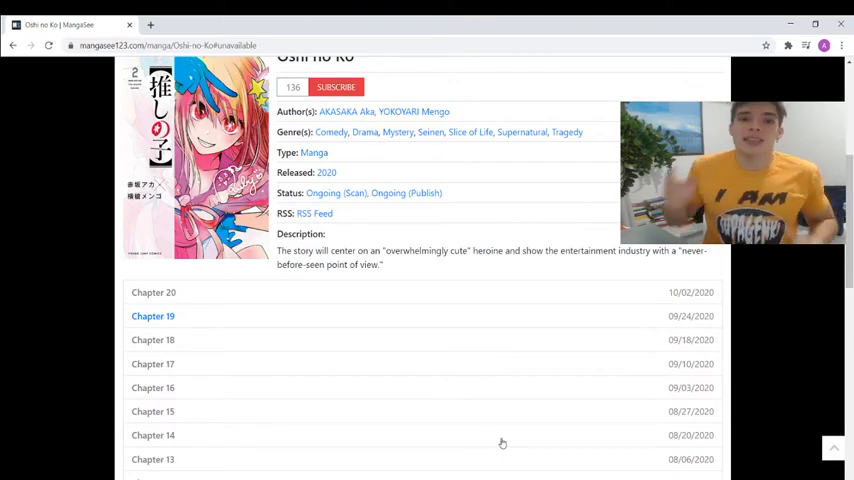
{"action": "scroll", "scroll_direction": "down", "scroll_amount": 3}
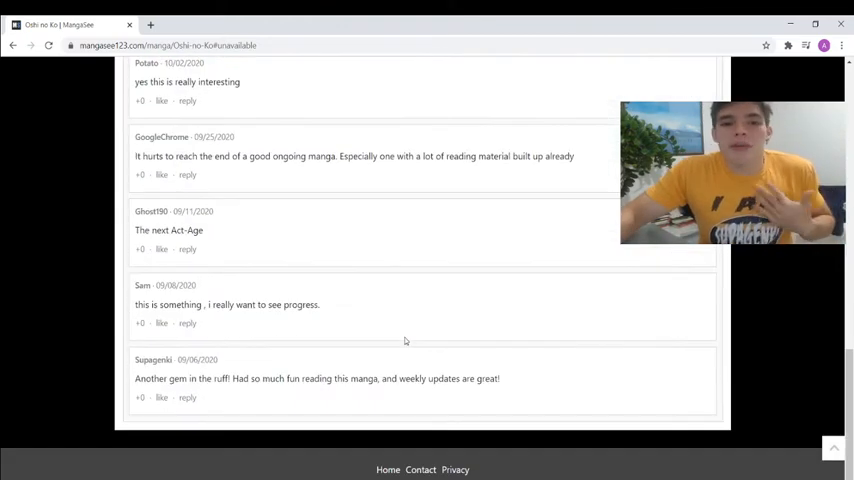
{"action": "scroll", "scroll_direction": "up", "scroll_amount": 3}
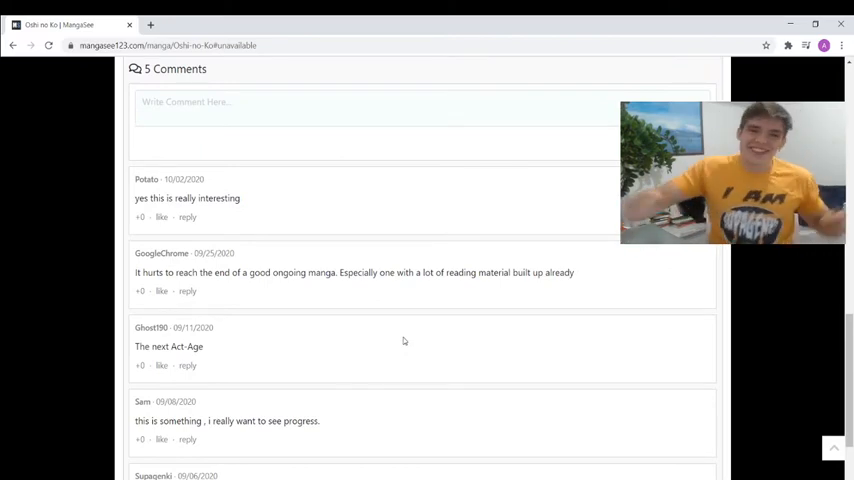
{"action": "scroll", "scroll_direction": "down", "scroll_amount": 3}
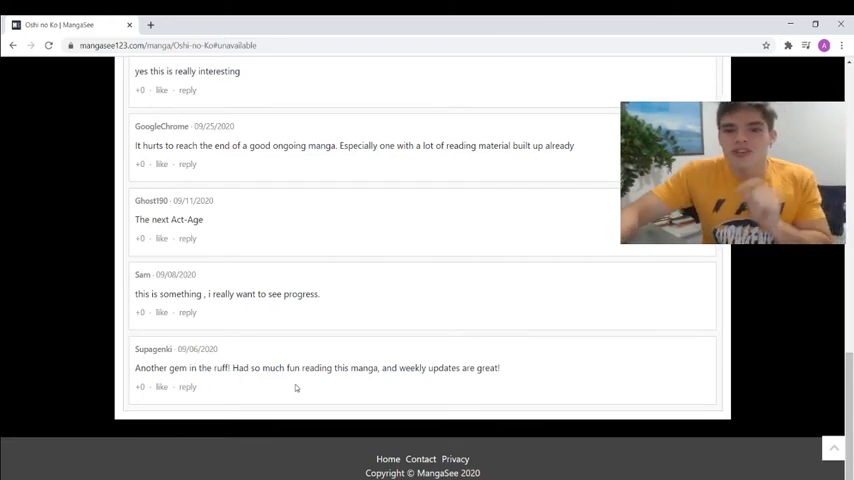
{"action": "mouse_move", "coordinate": [454, 392]}
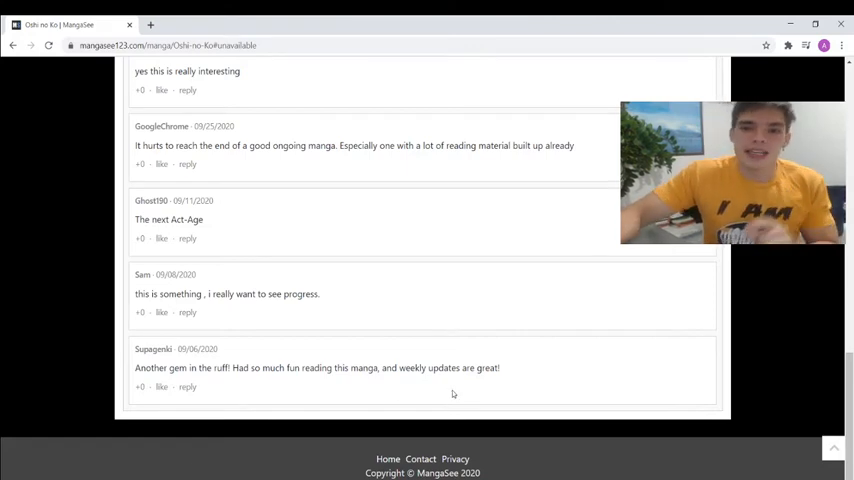
{"action": "mouse_move", "coordinate": [442, 396]}
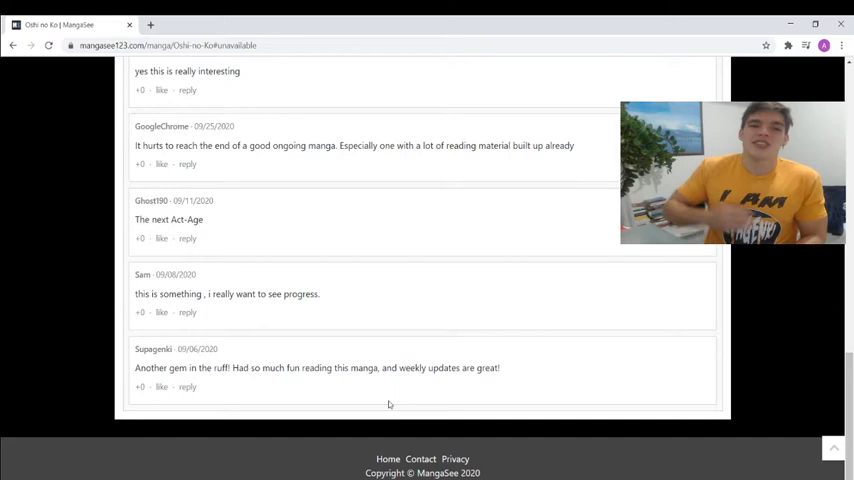
{"action": "mouse_move", "coordinate": [204, 344]}
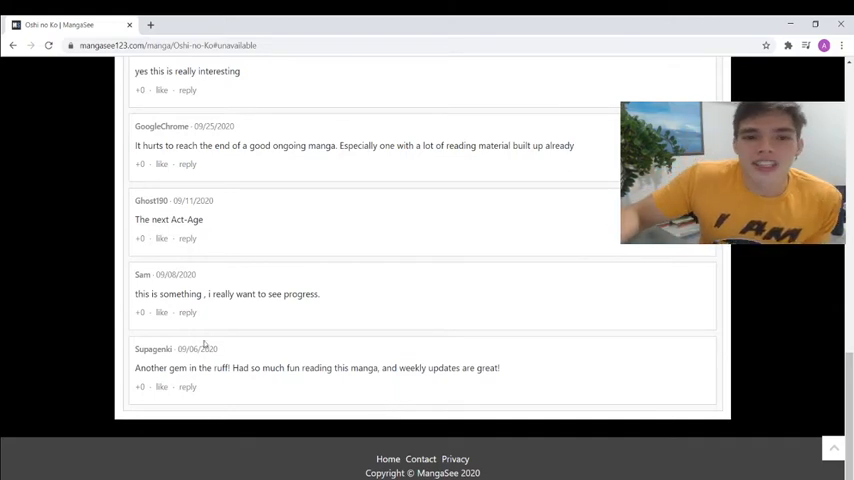
{"action": "mouse_move", "coordinate": [292, 332]}
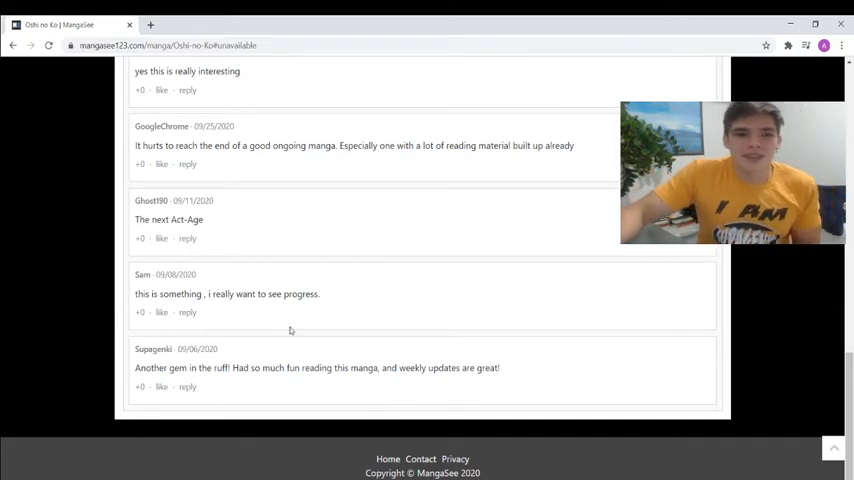
{"action": "scroll", "scroll_direction": "up", "scroll_amount": 3}
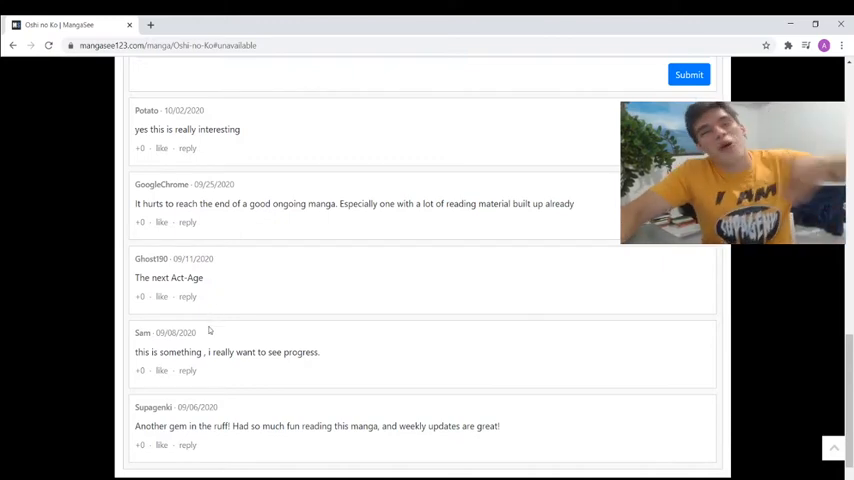
{"action": "scroll", "scroll_direction": "up", "scroll_amount": 3}
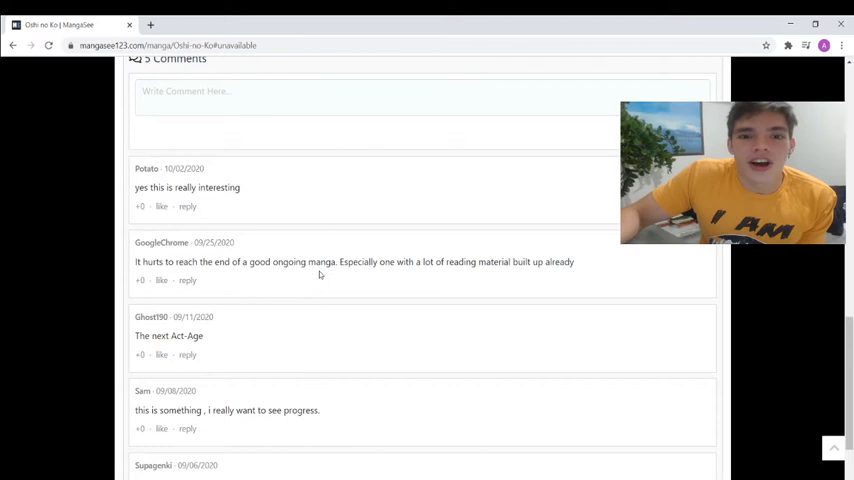
{"action": "mouse_move", "coordinate": [488, 276]}
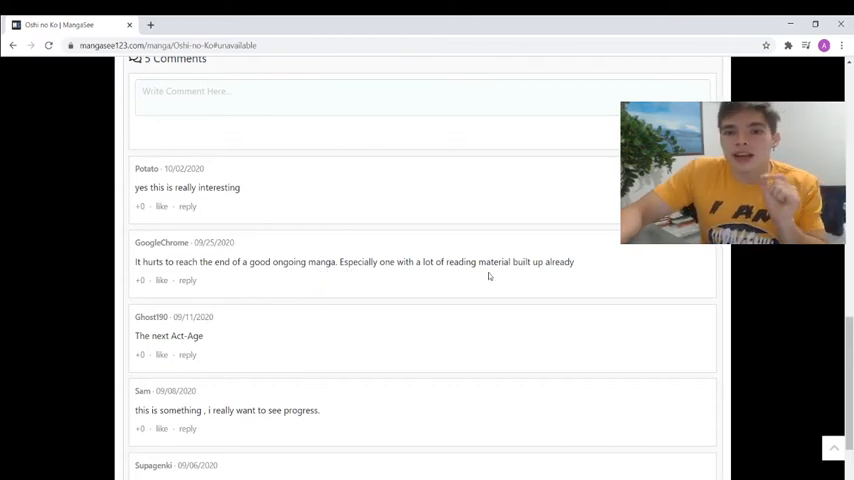
{"action": "mouse_move", "coordinate": [534, 282]}
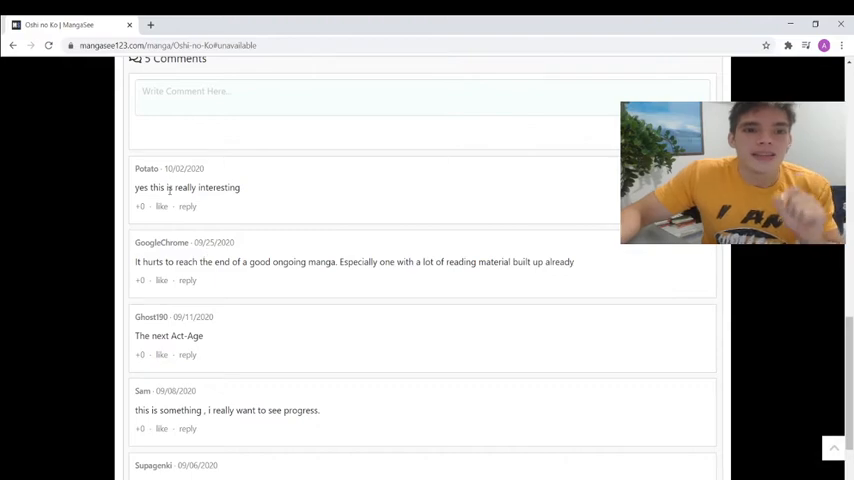
{"action": "scroll", "scroll_direction": "up", "scroll_amount": 3}
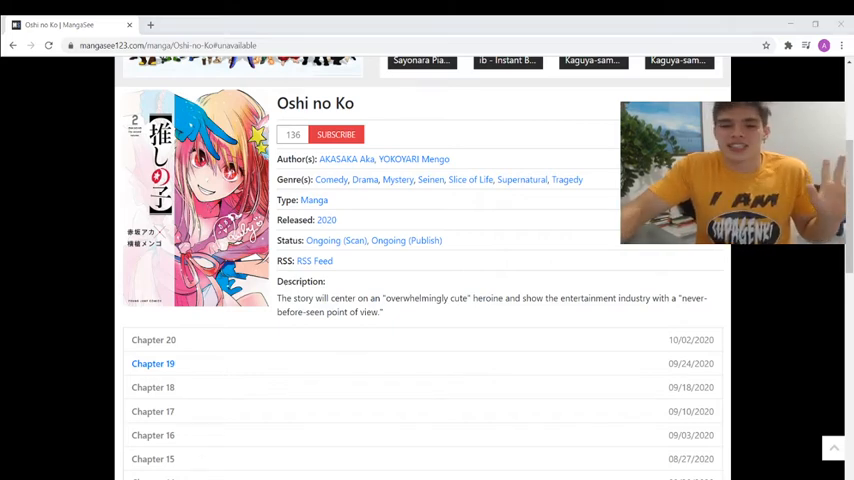
{"action": "mouse_move", "coordinate": [100, 436]}
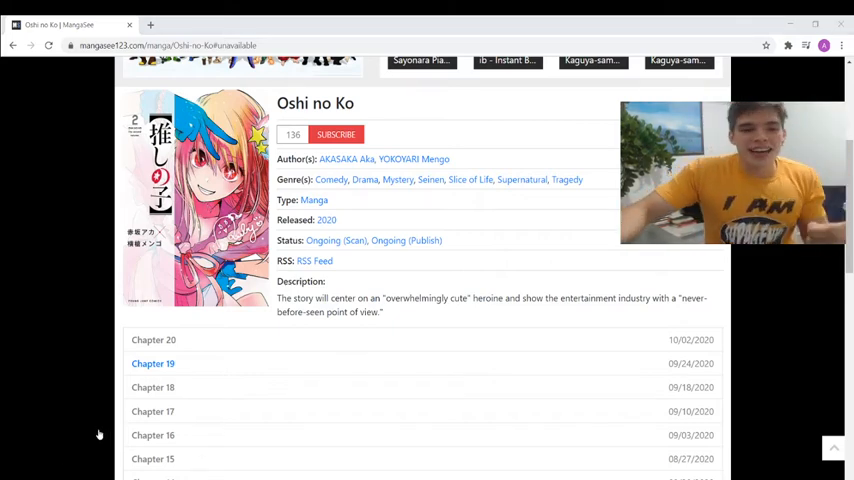